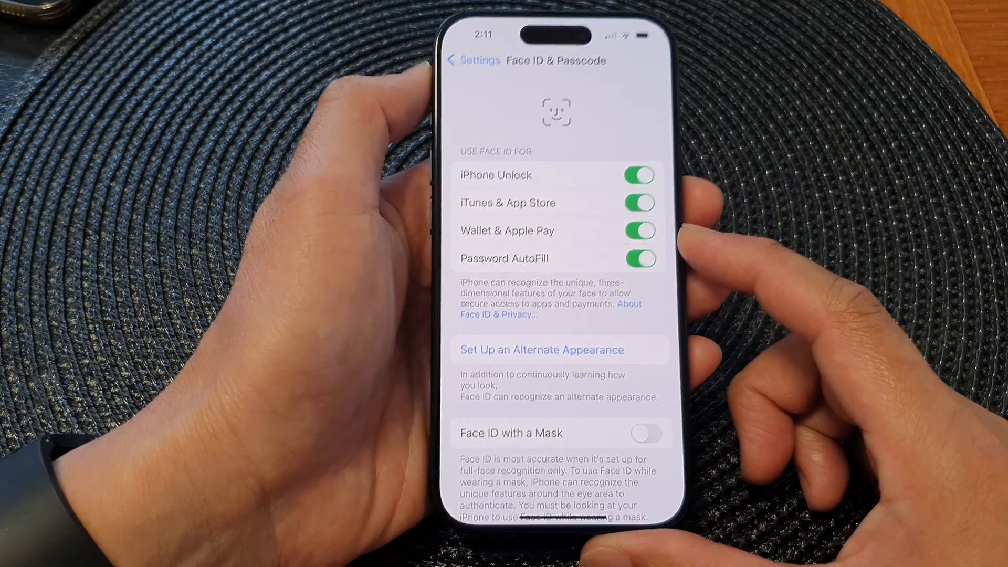
- Open Settings from the home screen and scroll until Face ID & Passcode is visible
left_click(472, 59)
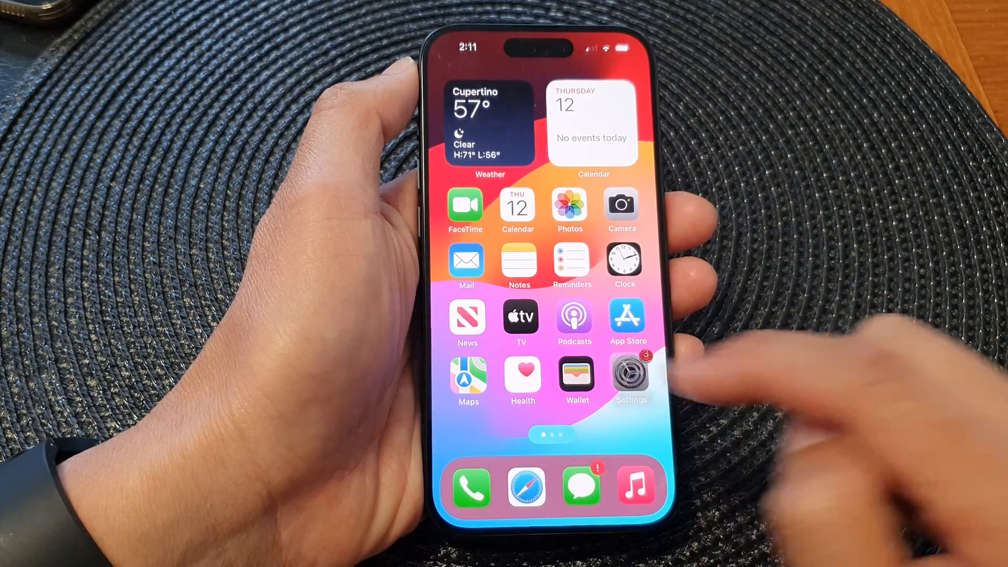
left_click(631, 373)
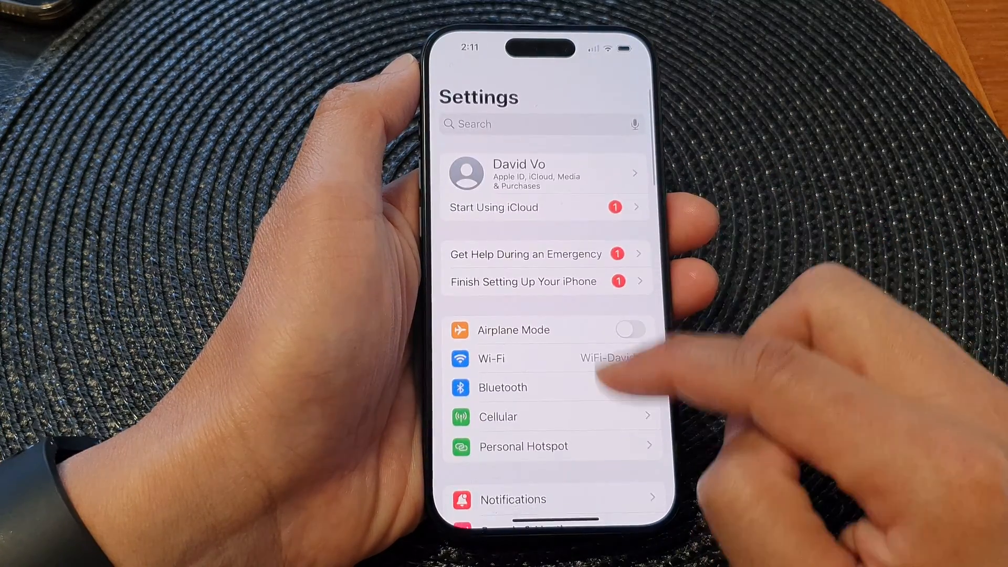
scroll("down", 3)
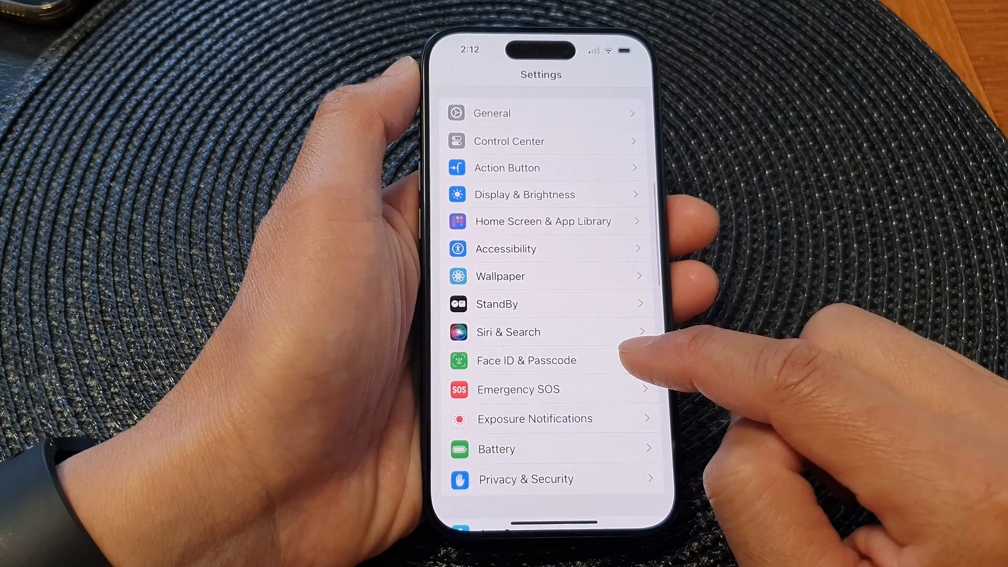
- Enter Face ID & Passcode and unlock it with the device passcode
left_click(526, 360)
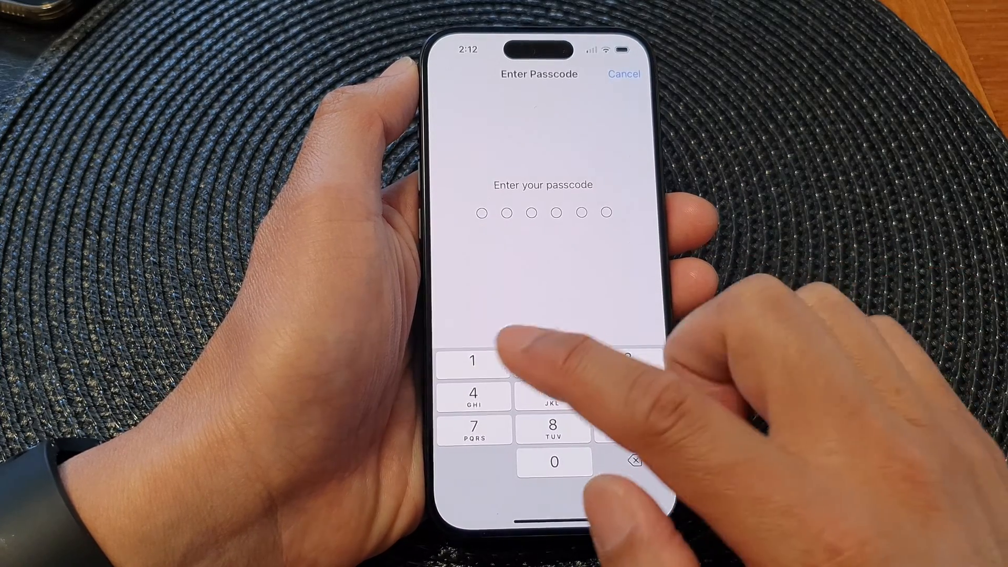
left_click(548, 360)
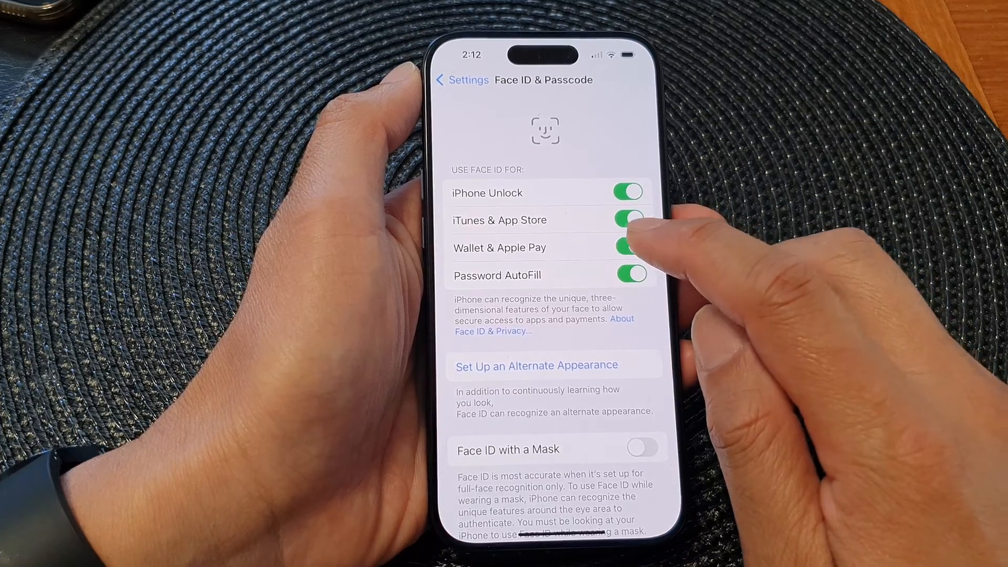
- Disable Face ID for Wallet & Apple Pay, confirm the warning, then re-enable it
left_click(631, 247)
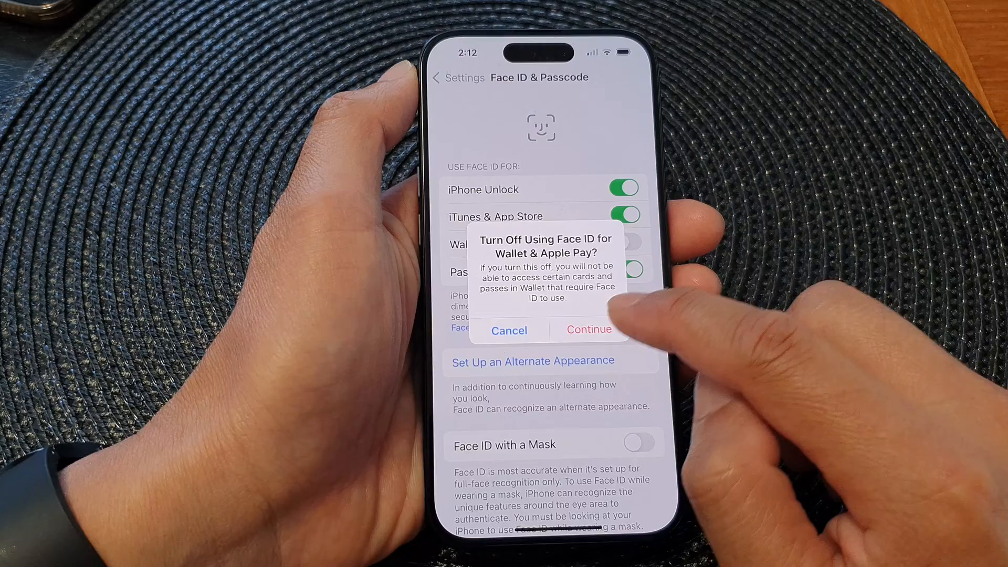
left_click(588, 329)
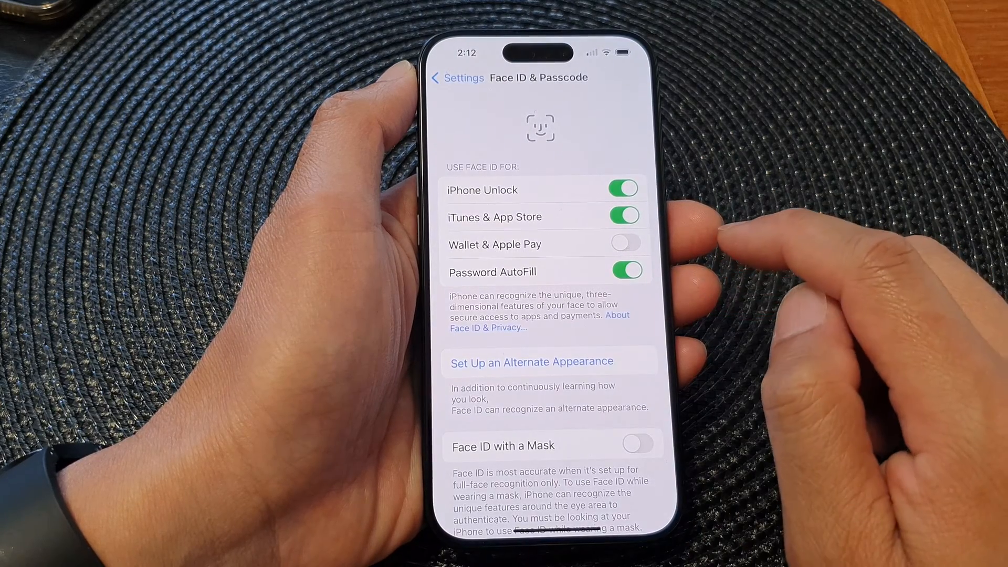
left_click(624, 242)
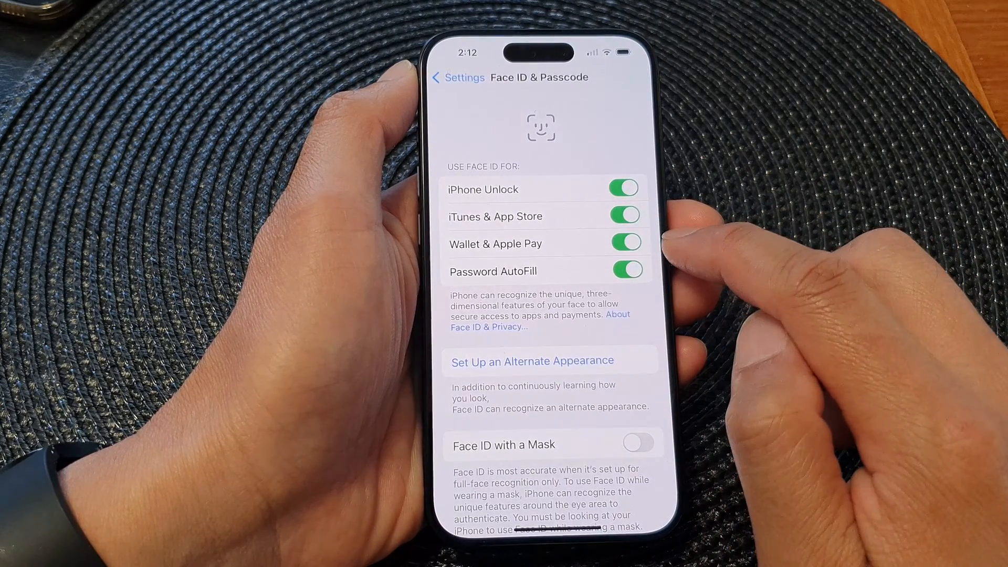